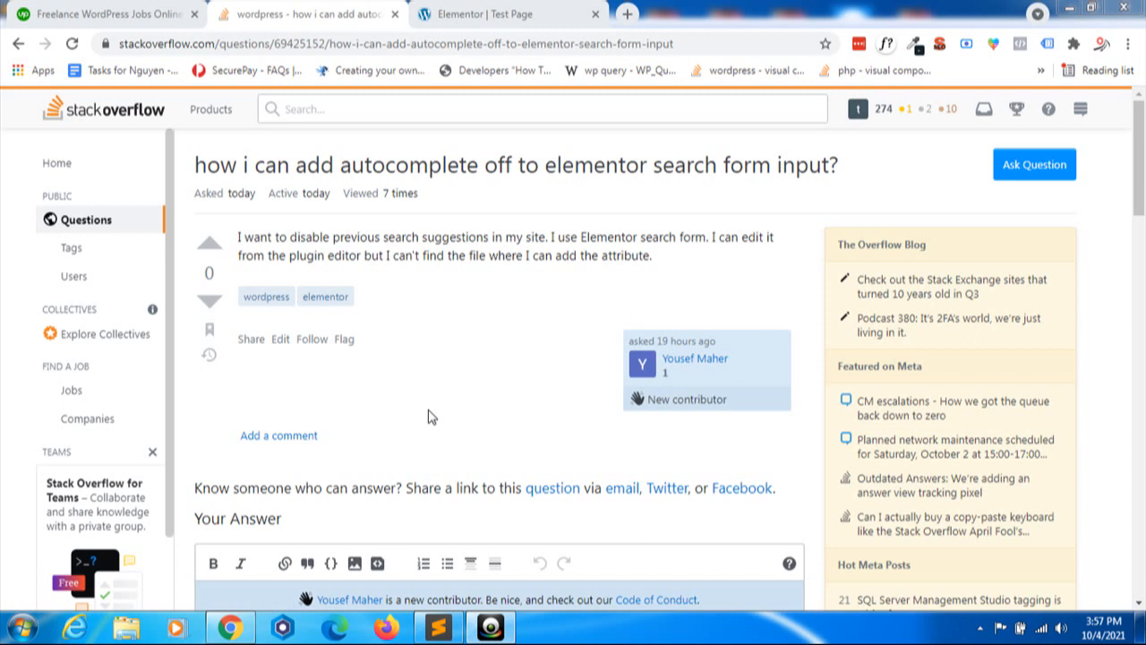
{"action": "mouse_move", "coordinate": [235, 173]}
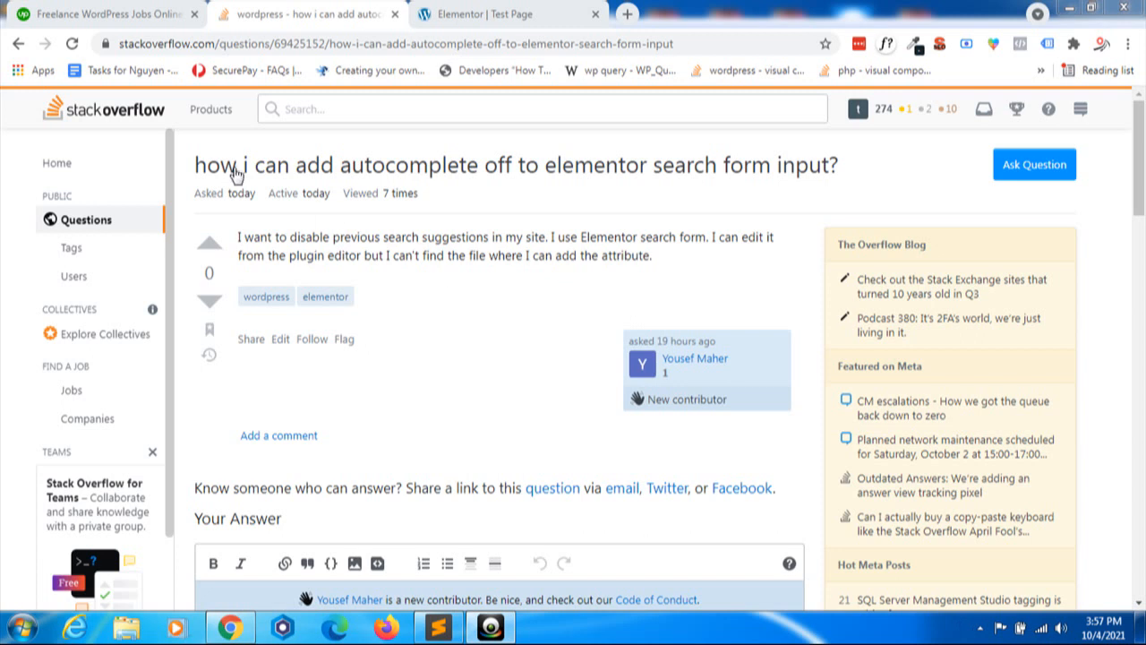
{"action": "mouse_move", "coordinate": [509, 183]}
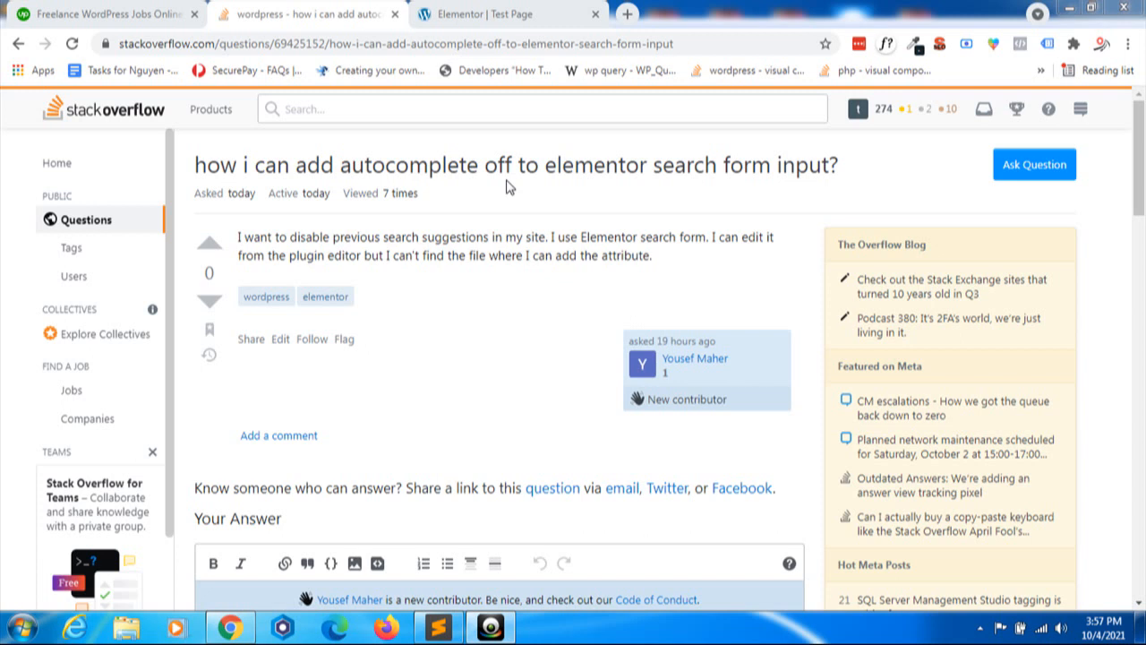
{"action": "mouse_move", "coordinate": [527, 133]}
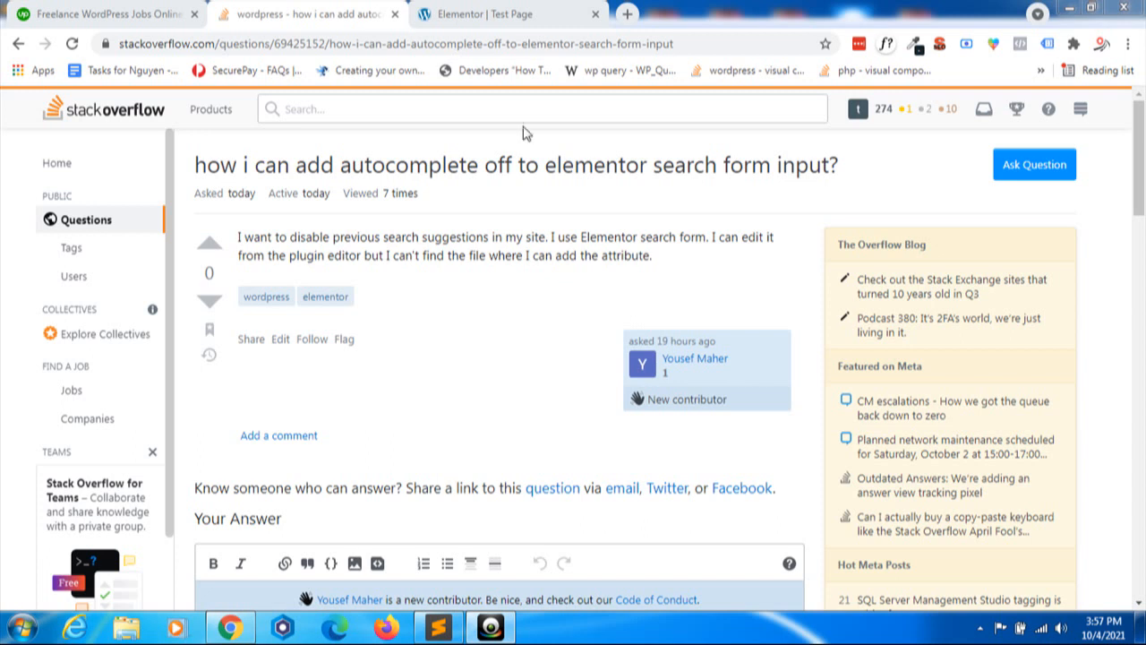
{"action": "mouse_move", "coordinate": [507, 67]}
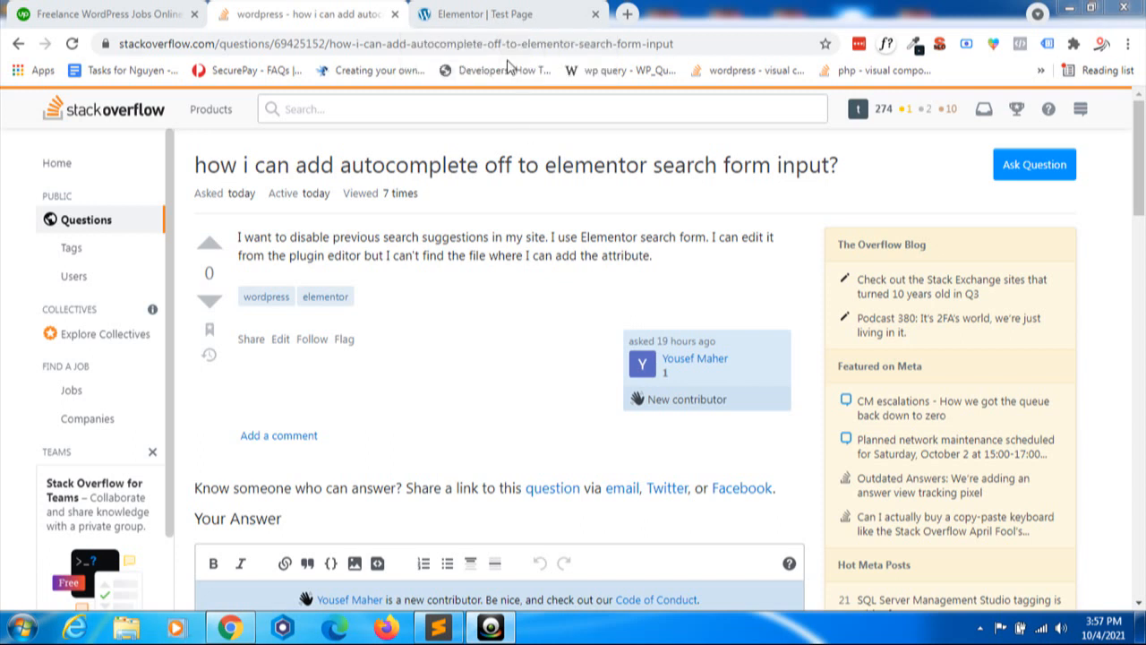
{"action": "mouse_move", "coordinate": [523, 183]}
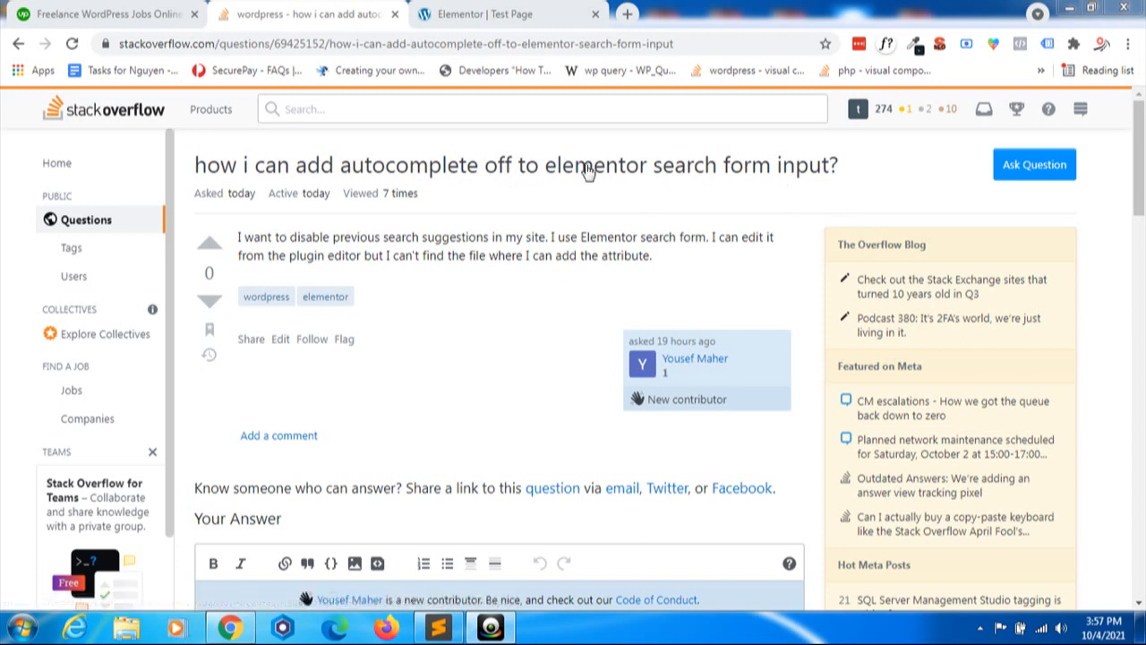
{"action": "mouse_move", "coordinate": [498, 14]}
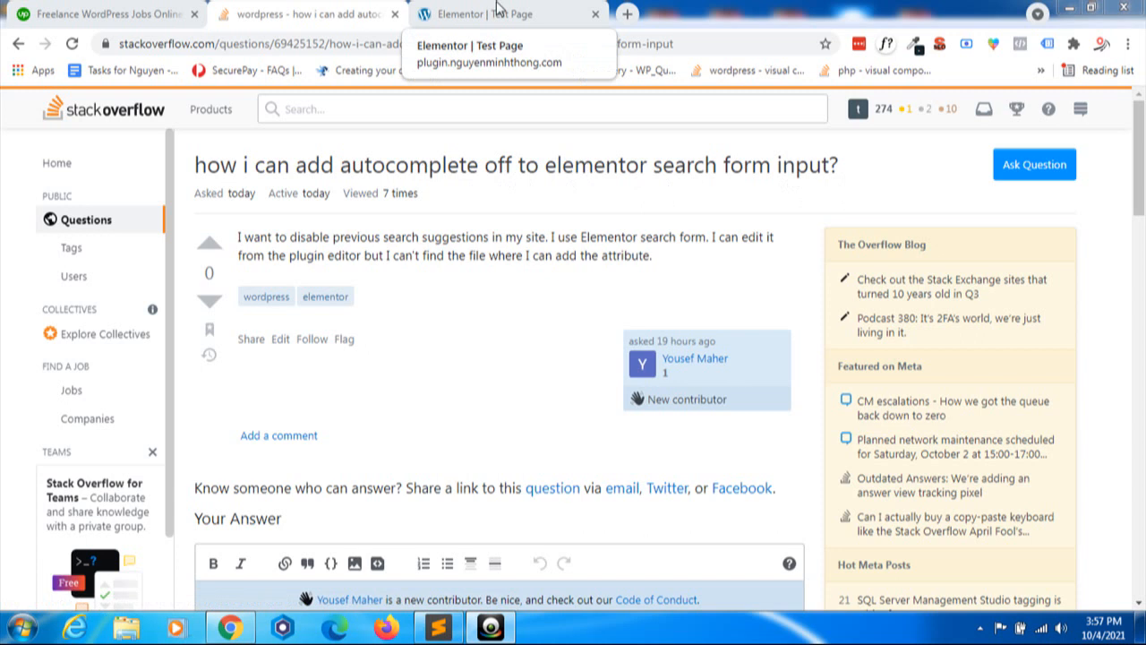
- Return to the Elementor Test Page and try 'acf' in the search box's live suggestions
{"action": "left_click", "coordinate": [508, 13]}
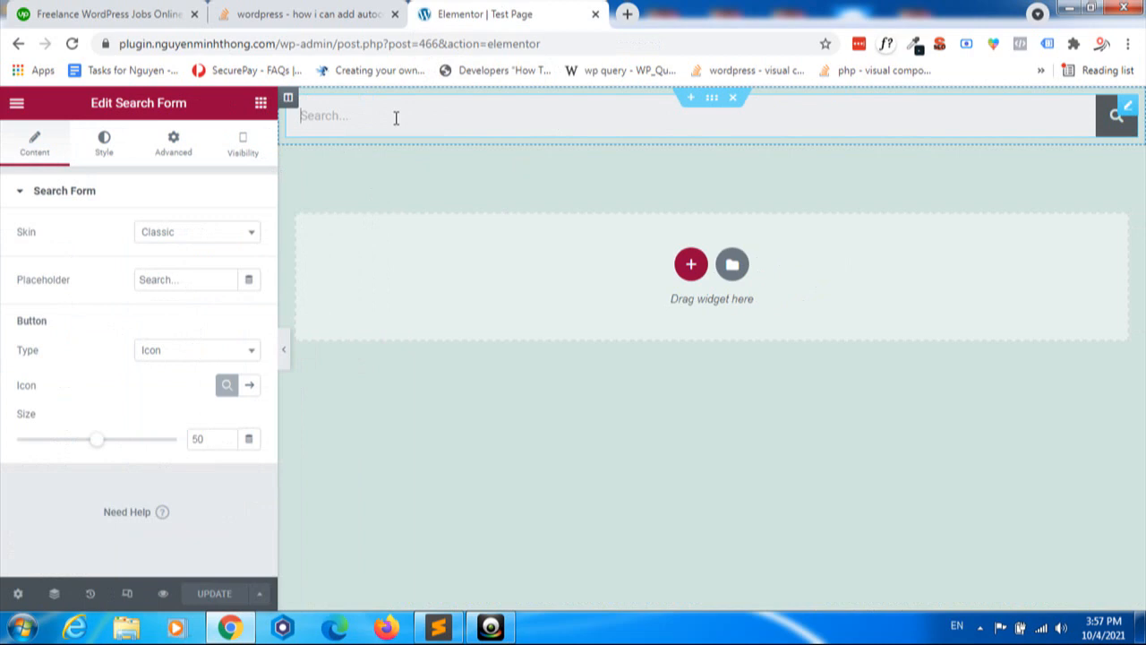
{"action": "mouse_move", "coordinate": [162, 593]}
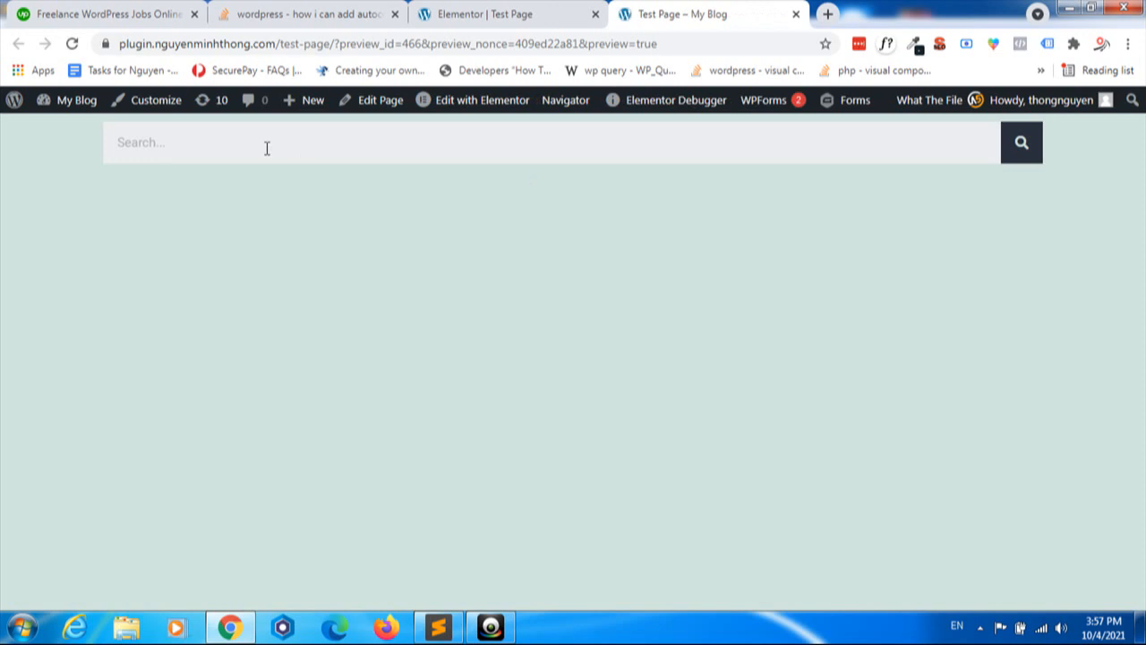
{"action": "type", "text": "acf"}
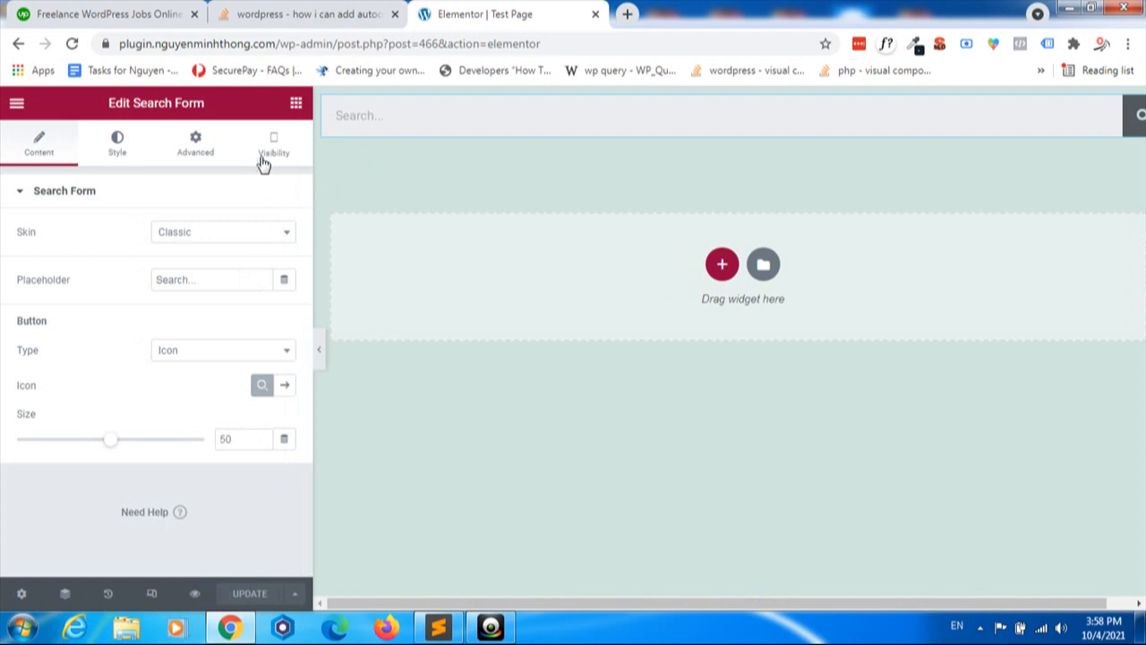
{"action": "mouse_move", "coordinate": [474, 177]}
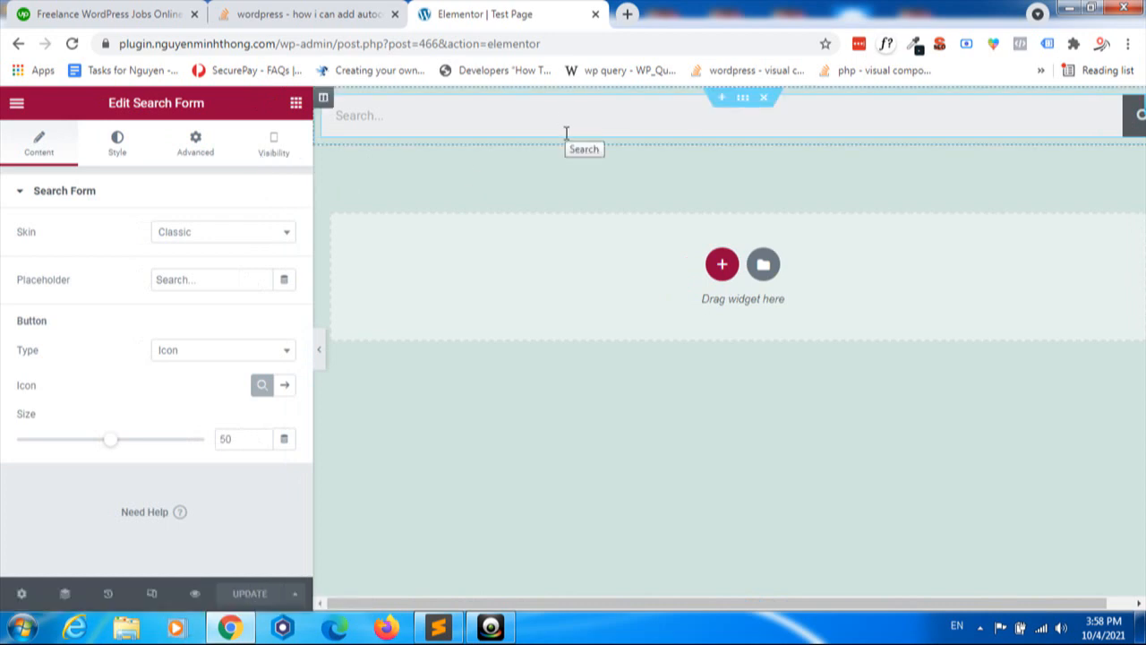
{"action": "mouse_move", "coordinate": [522, 115]}
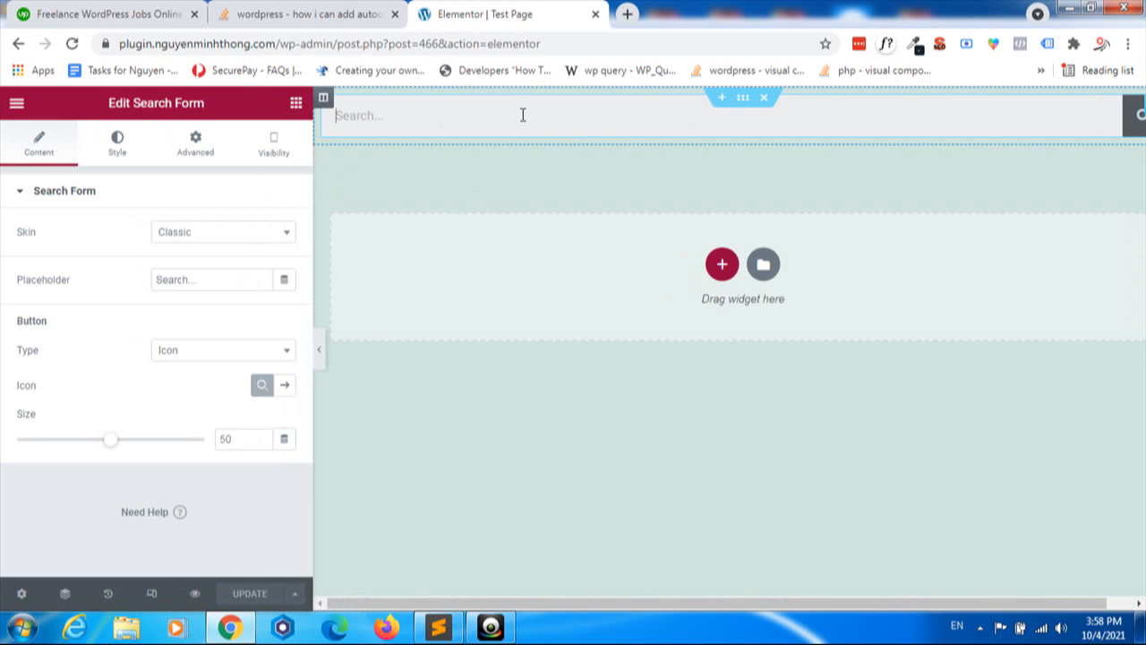
- Check the search form's Advanced CSS Classes field holds 'tho-auto-off', then reselect the widget
{"action": "left_click", "coordinate": [194, 142]}
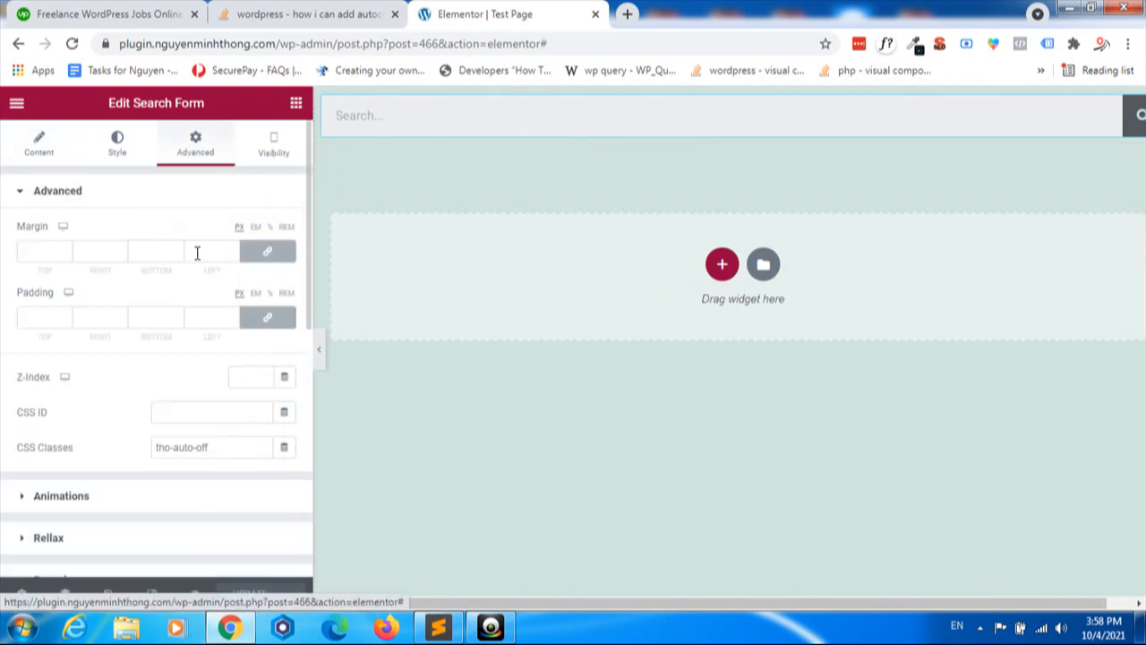
{"action": "scroll", "scroll_direction": "down", "scroll_amount": 3}
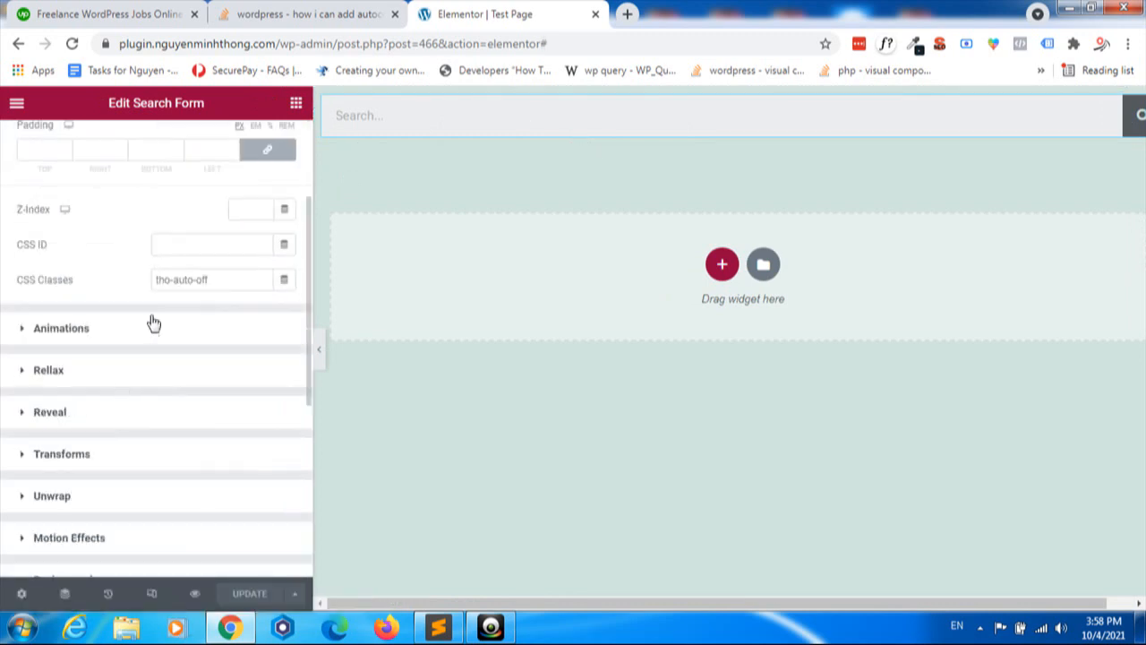
{"action": "left_click", "coordinate": [211, 279]}
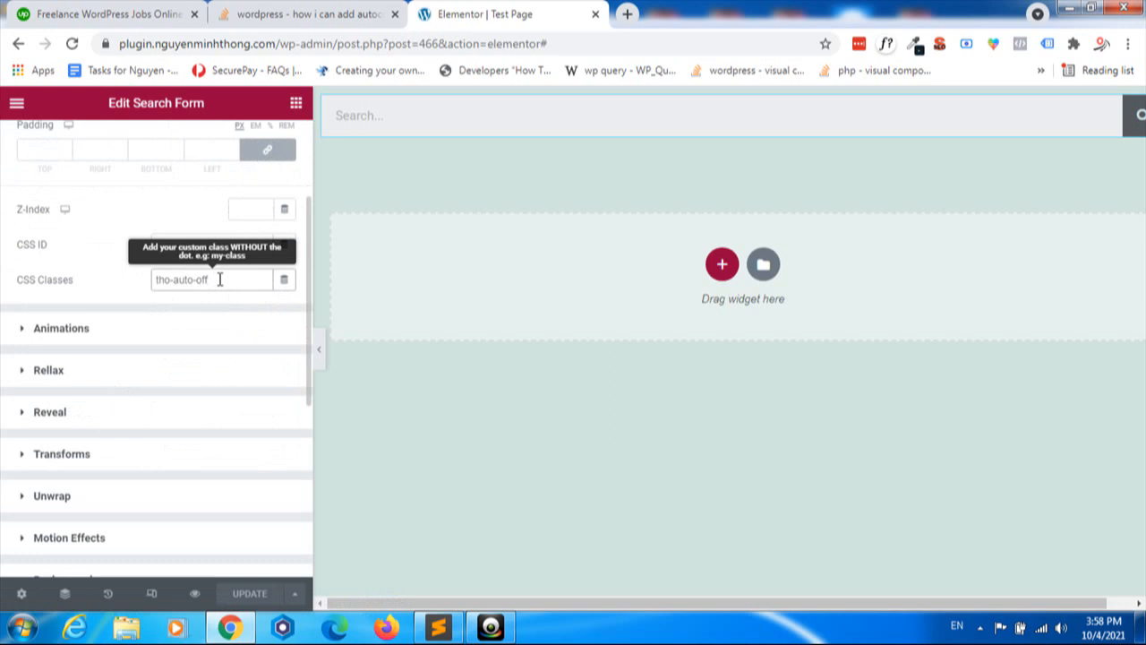
{"action": "double_click", "coordinate": [182, 280]}
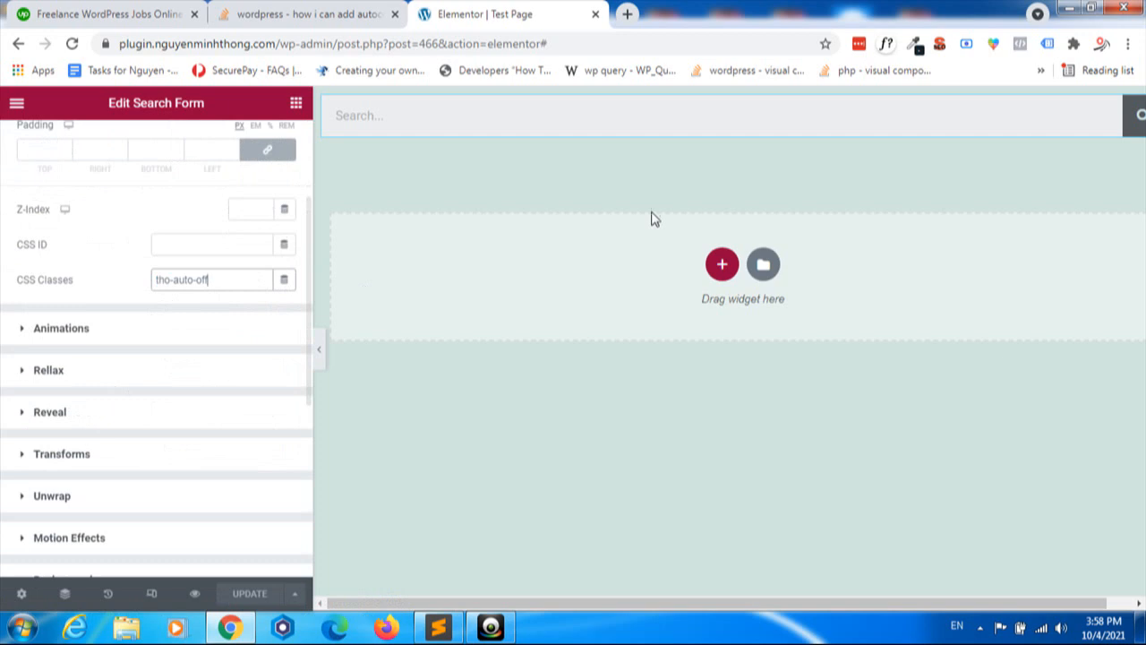
{"action": "left_click", "coordinate": [604, 116]}
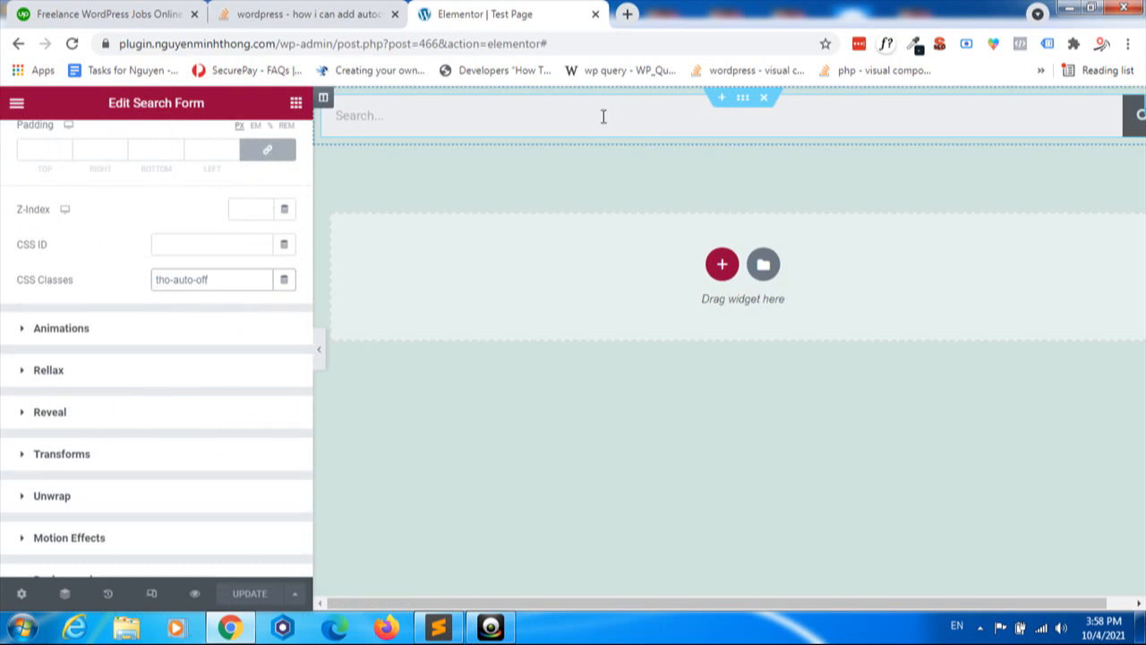
{"action": "mouse_move", "coordinate": [497, 130]}
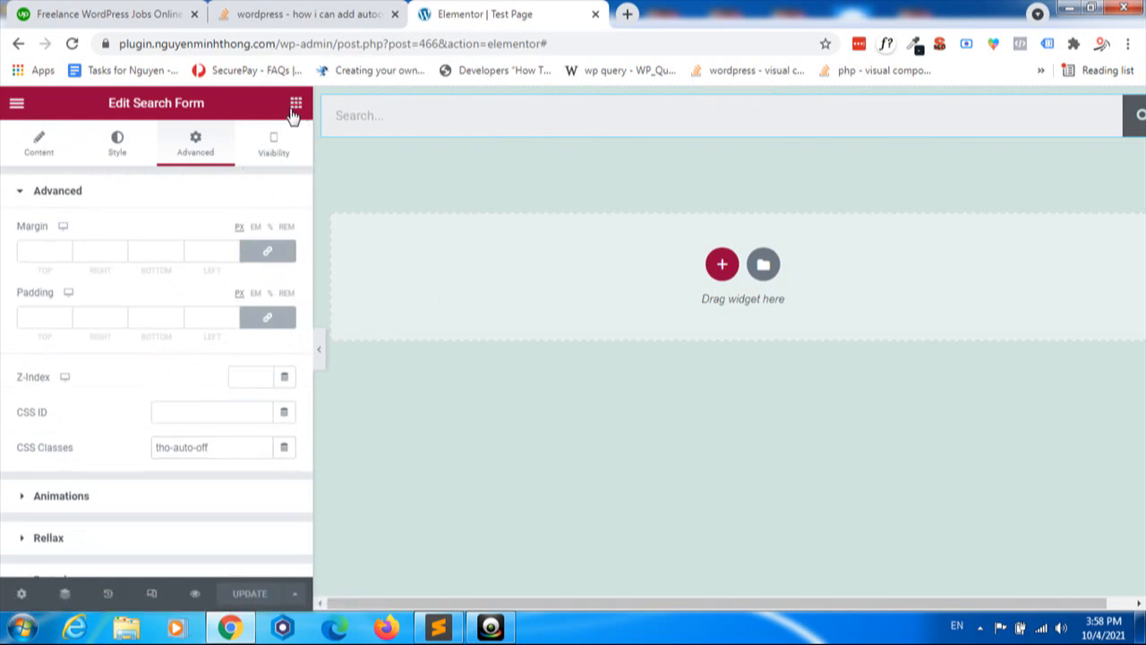
- Search the widgets panel and place an HTML widget below the search form
{"action": "left_click", "coordinate": [296, 103]}
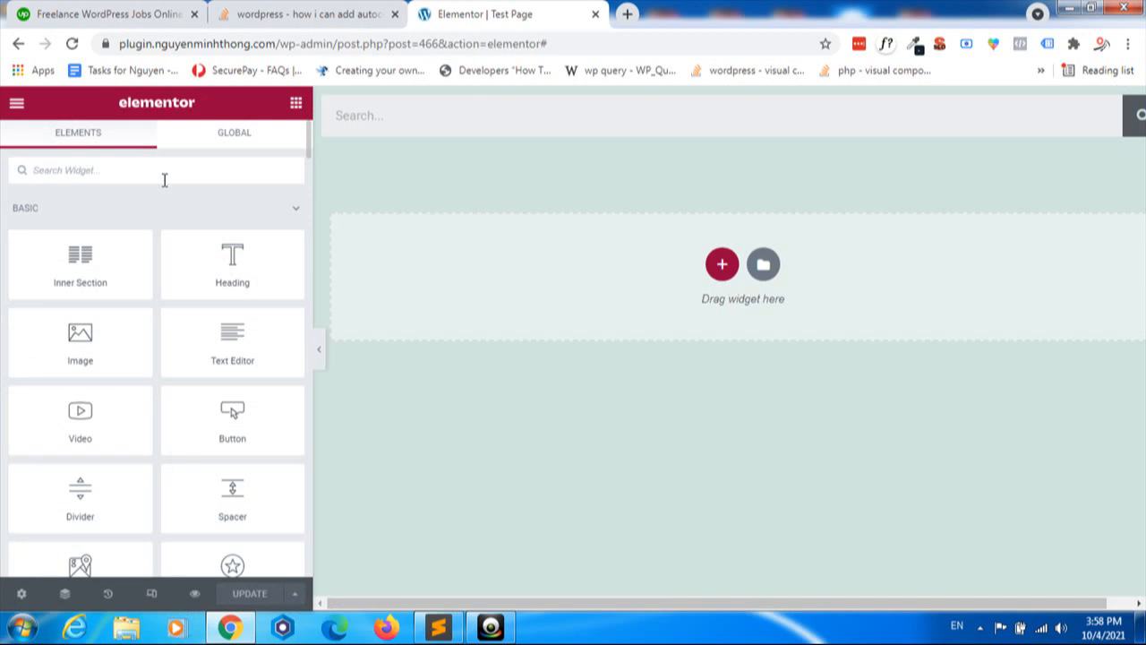
{"action": "type", "text": "i"}
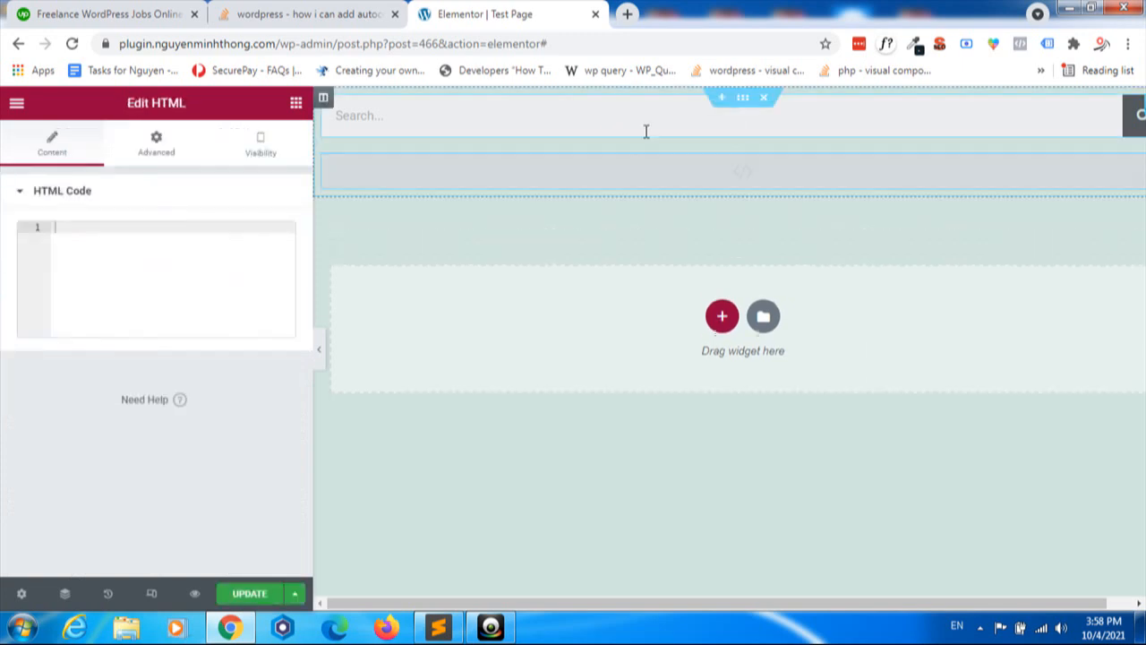
{"action": "left_click", "coordinate": [490, 627]}
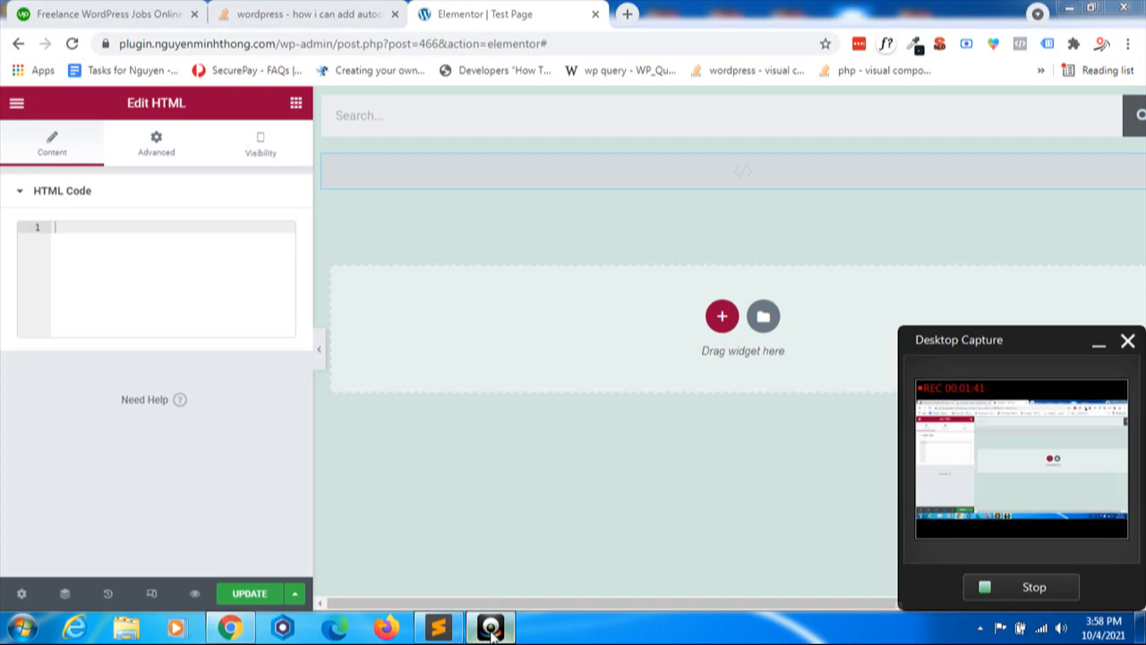
- Copy the autocomplete-disabling jQuery script from Sublime Text
{"action": "left_click", "coordinate": [437, 626]}
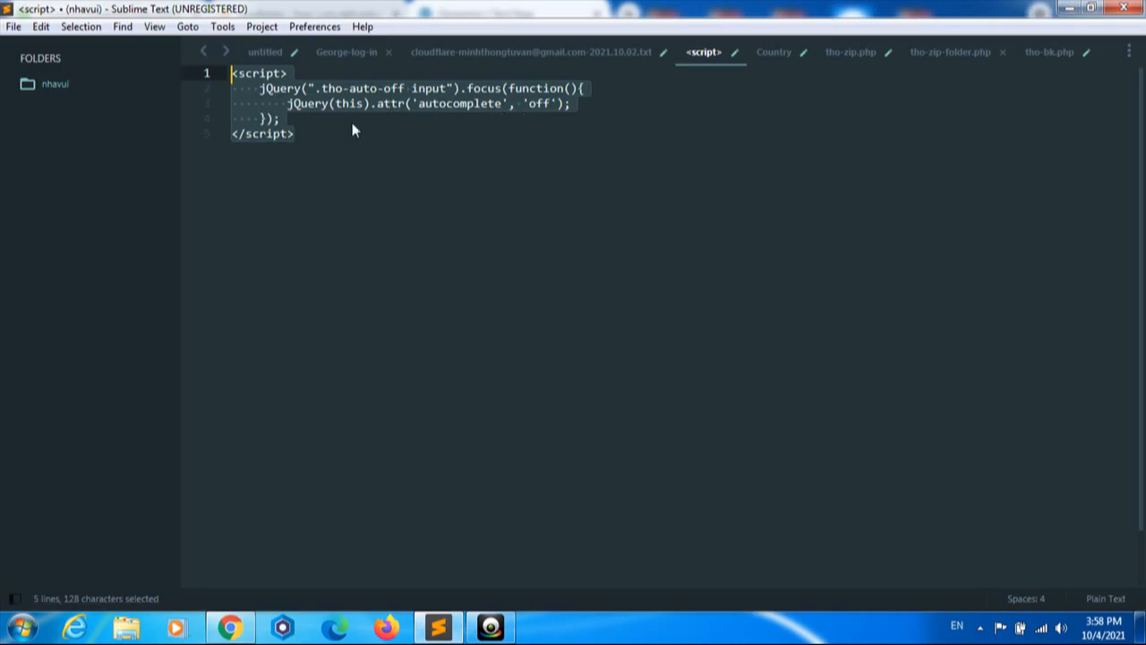
{"action": "mouse_move", "coordinate": [294, 133]}
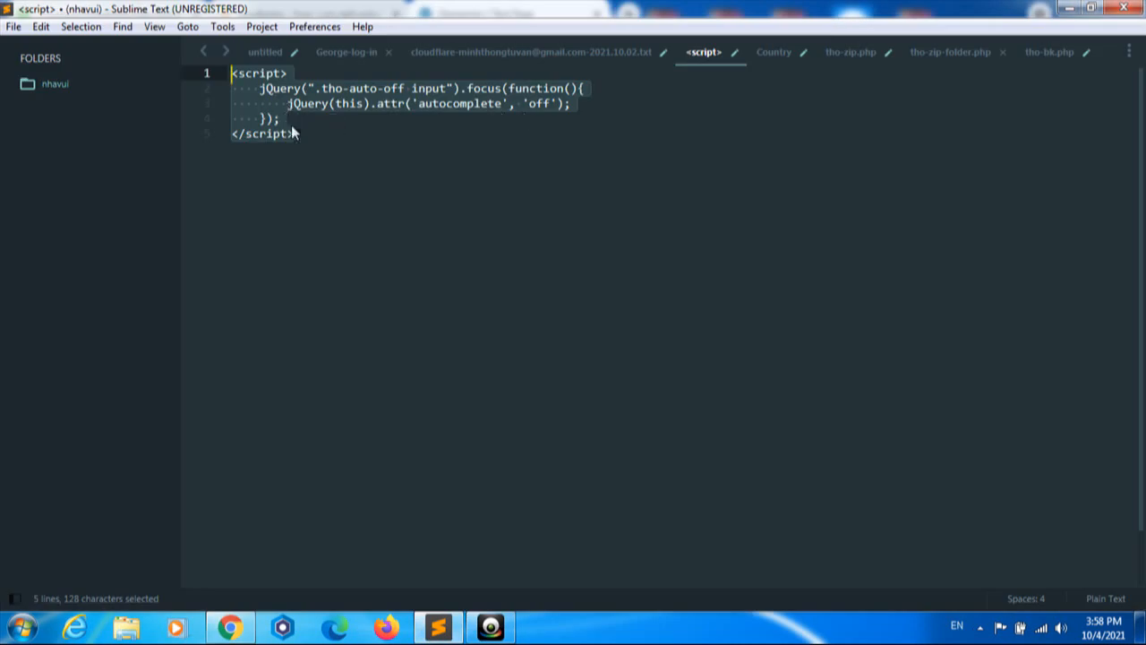
{"action": "left_click", "coordinate": [294, 134]}
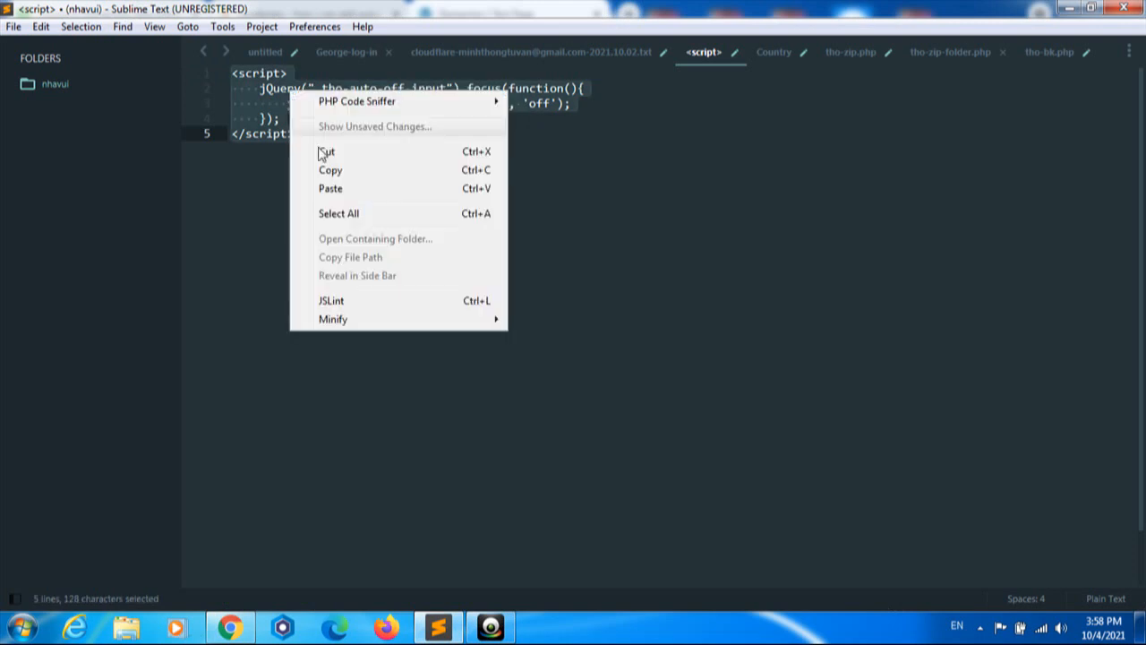
{"action": "left_click", "coordinate": [331, 170]}
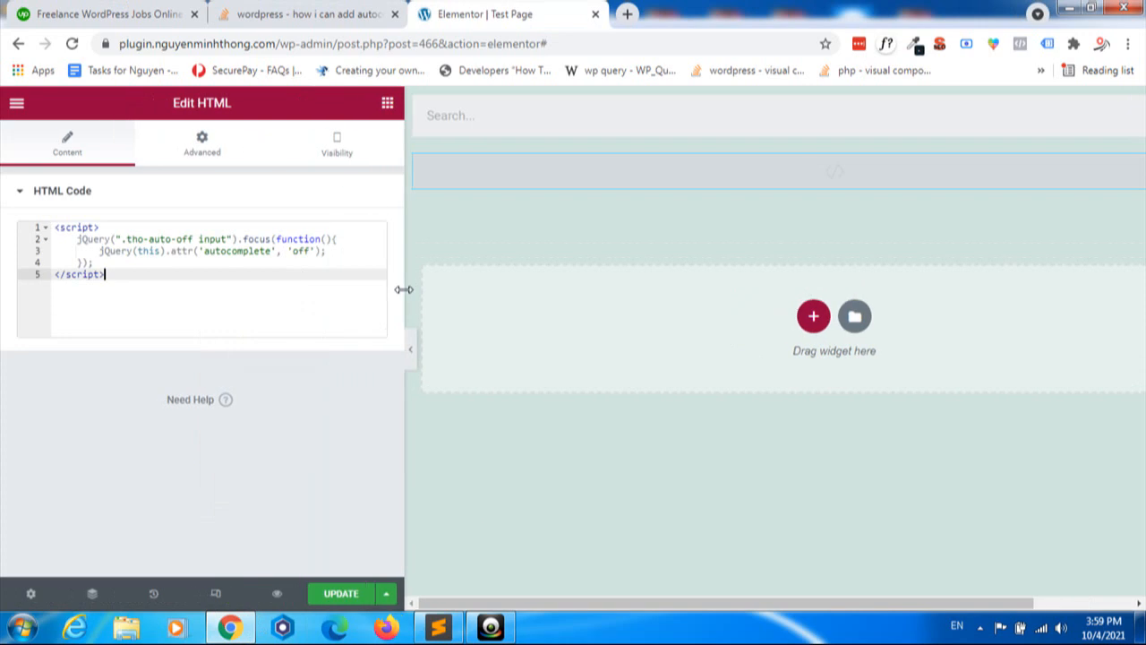
{"action": "mouse_move", "coordinate": [387, 301]}
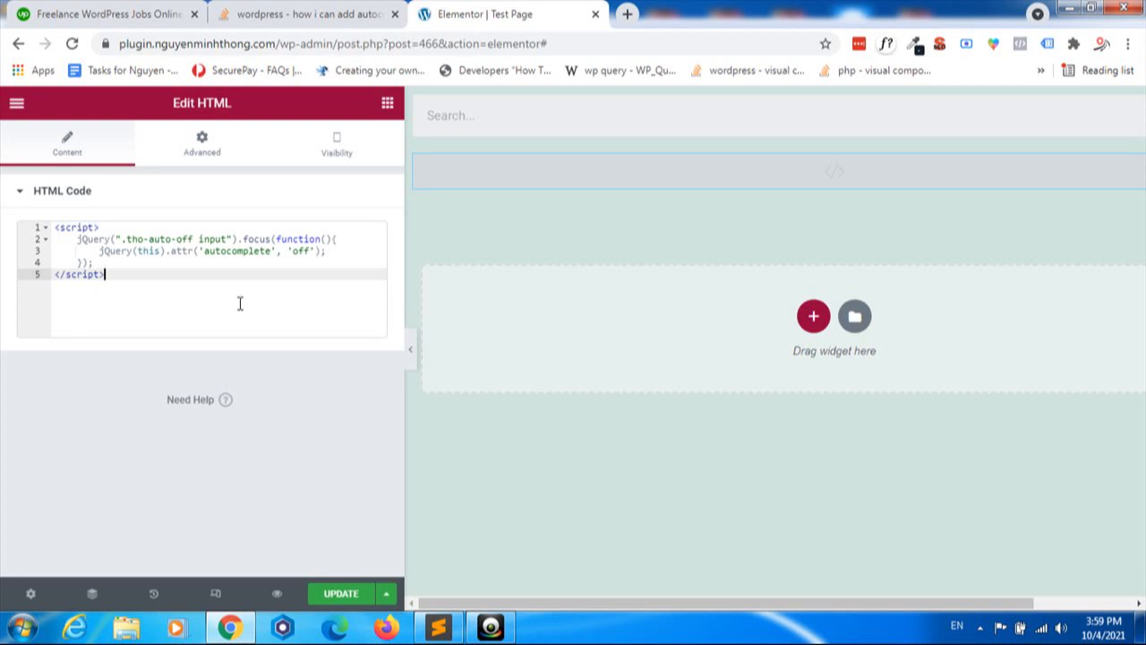
{"action": "mouse_move", "coordinate": [170, 250]}
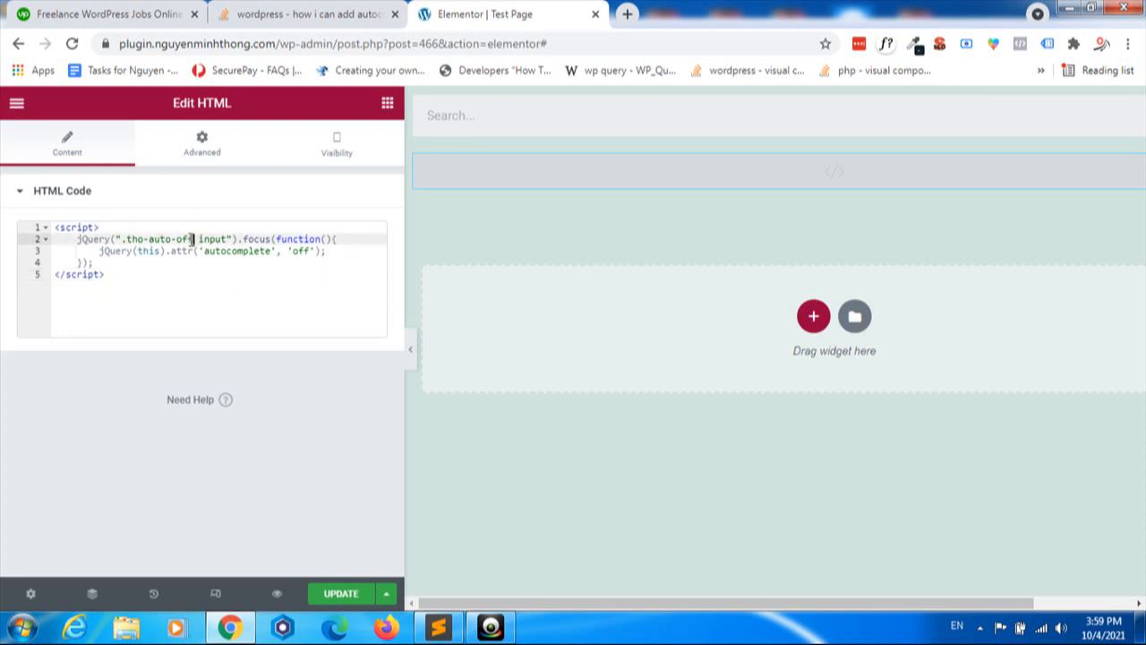
- Confirm the script targets 'tho-auto-off', then preview the page changes
{"action": "double_click", "coordinate": [156, 239]}
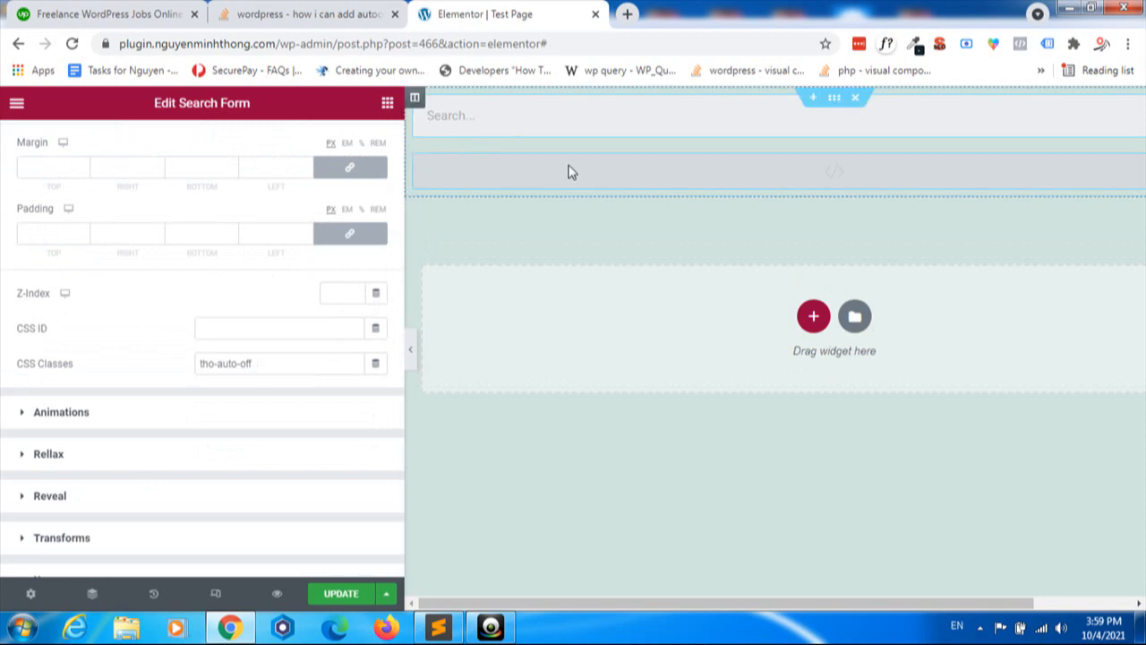
{"action": "left_click", "coordinate": [833, 170]}
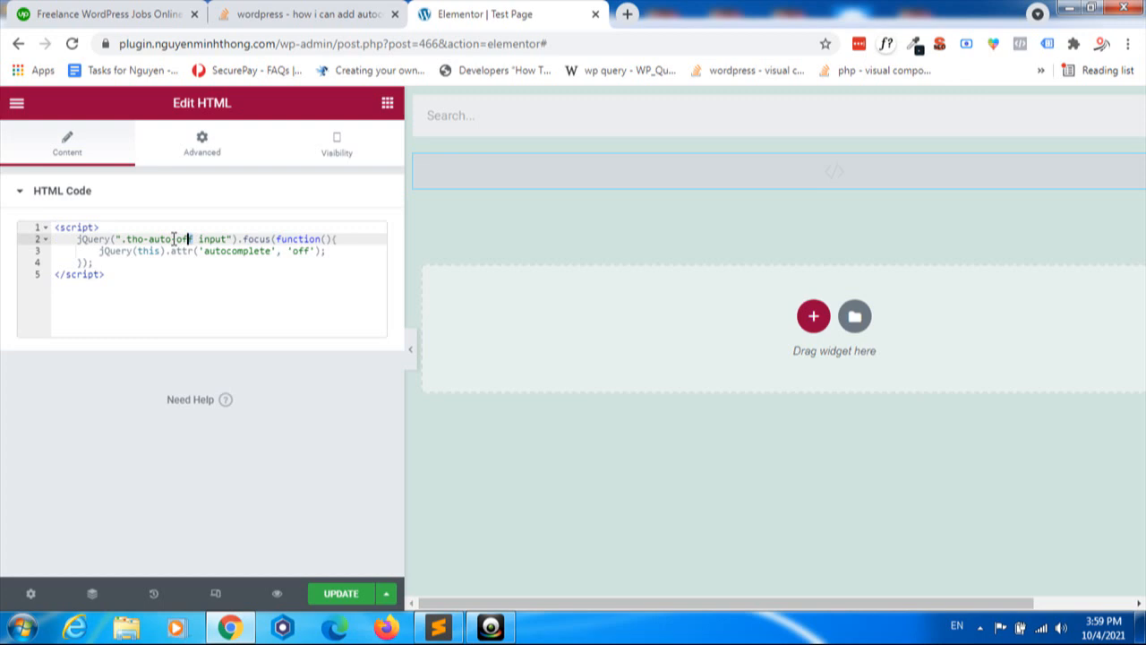
{"action": "double_click", "coordinate": [159, 239]}
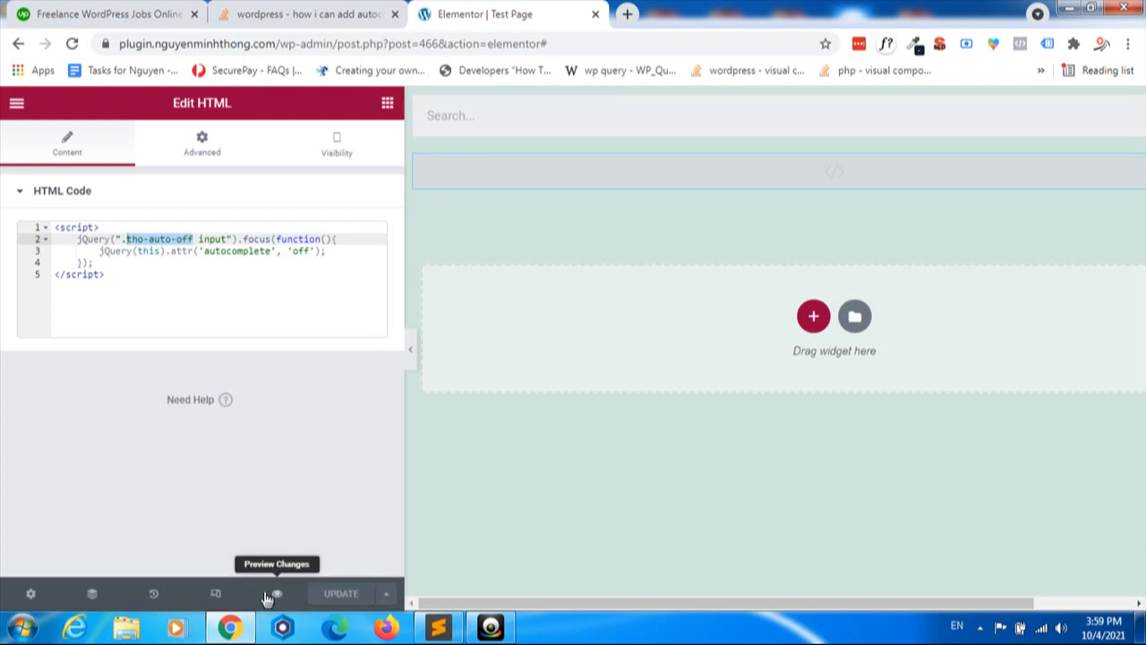
{"action": "left_click", "coordinate": [277, 594]}
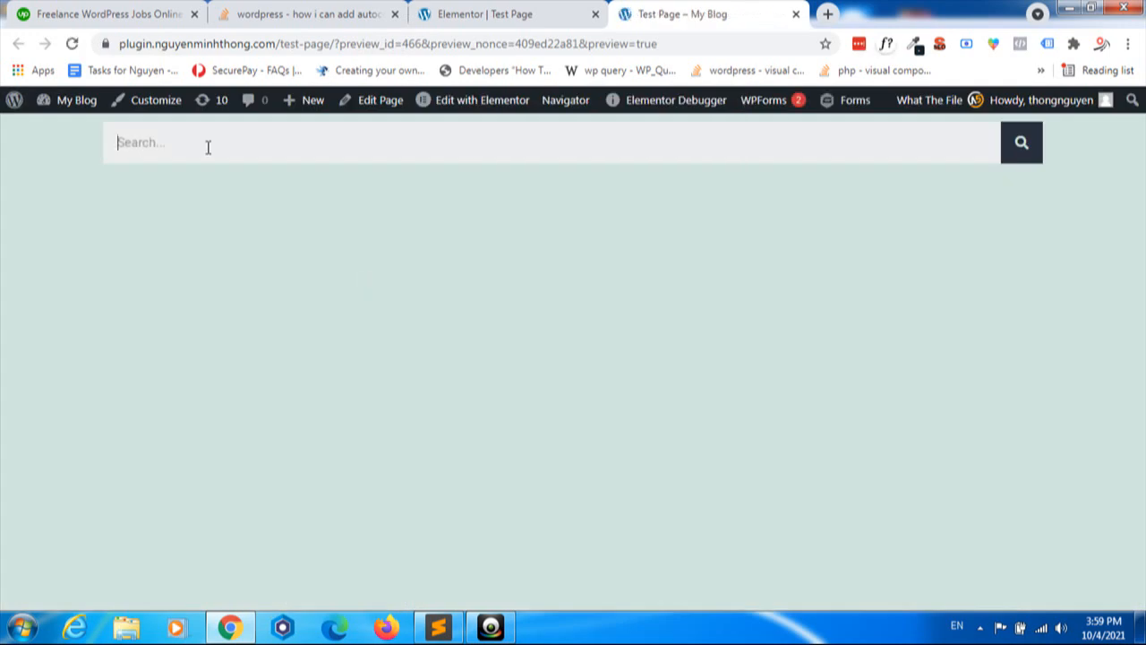